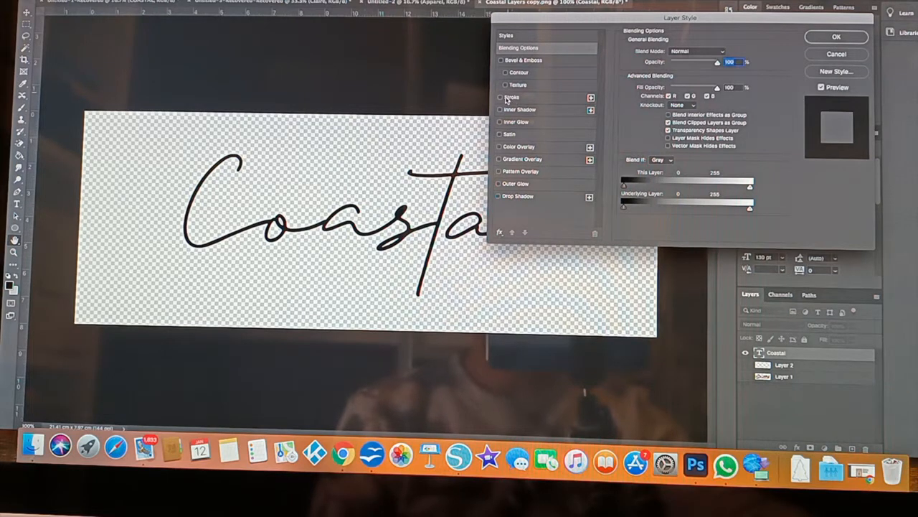
Enable a red Stroke in Layer Style, try Position Inside, then set it back to Outside.
{"action": "left_click", "coordinate": [499, 98]}
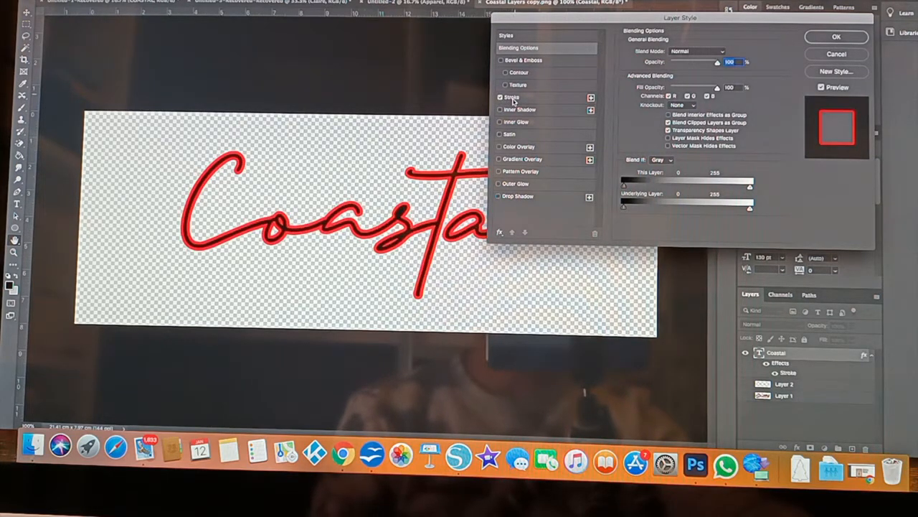
{"action": "left_click", "coordinate": [510, 98]}
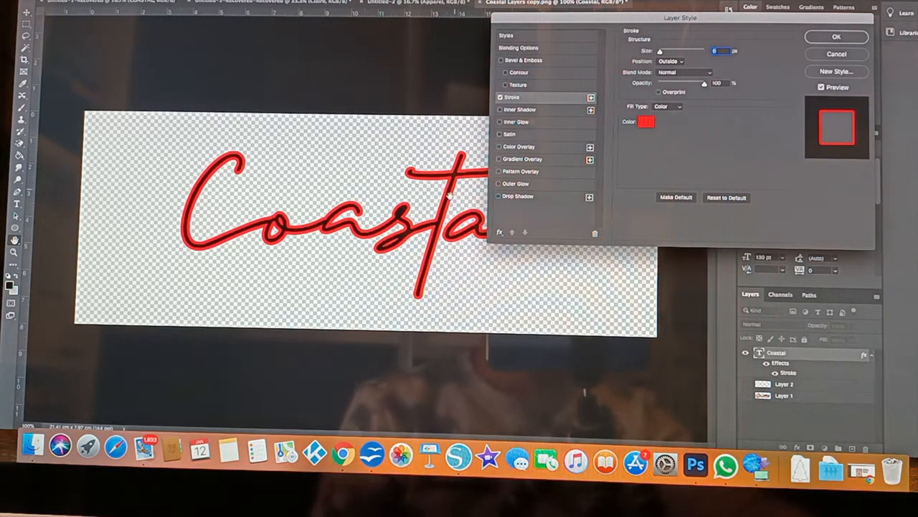
{"action": "left_click", "coordinate": [672, 60]}
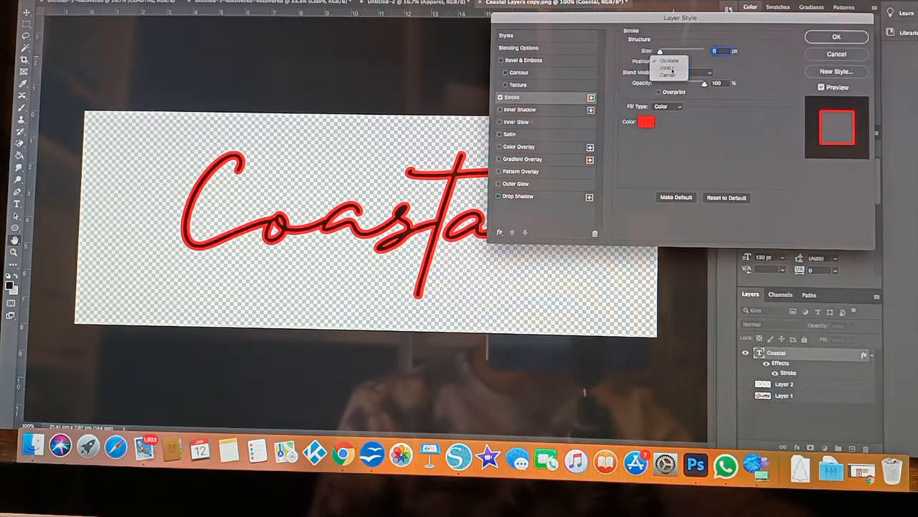
{"action": "left_click", "coordinate": [667, 69]}
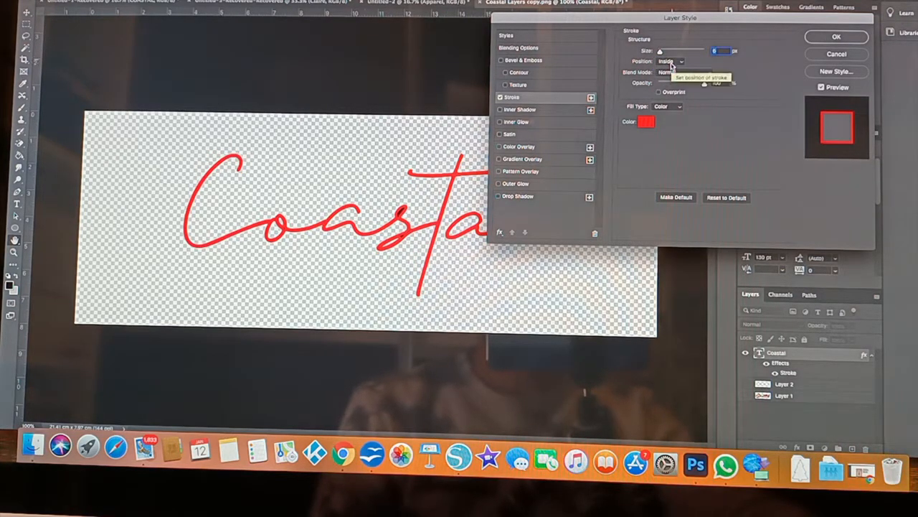
{"action": "left_click", "coordinate": [672, 61]}
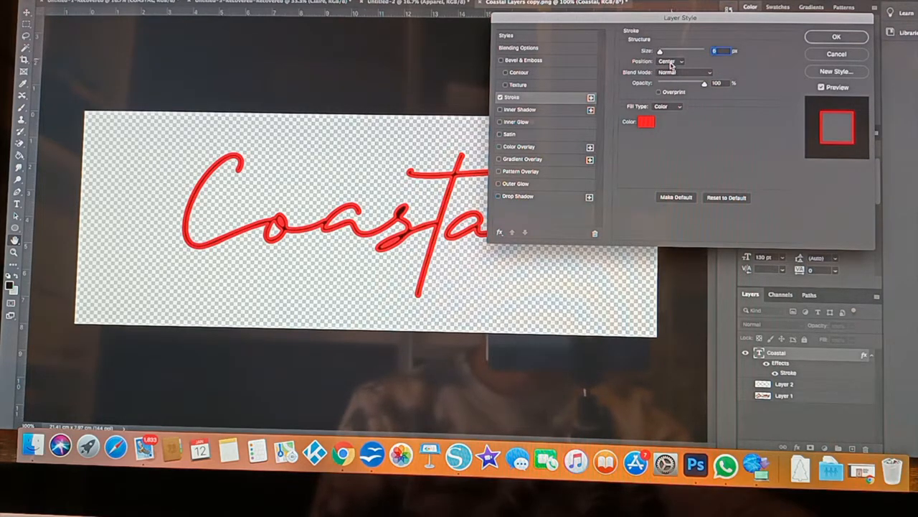
{"action": "left_click", "coordinate": [671, 60]}
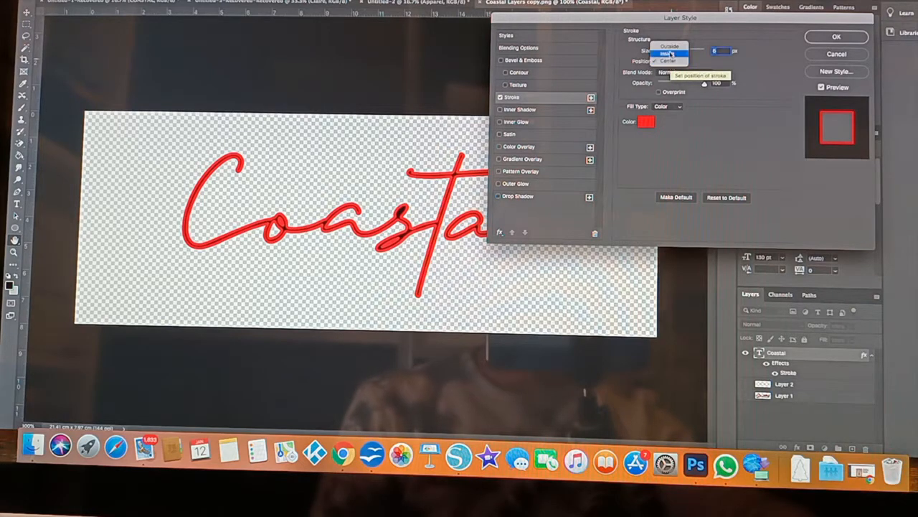
{"action": "left_click", "coordinate": [669, 46]}
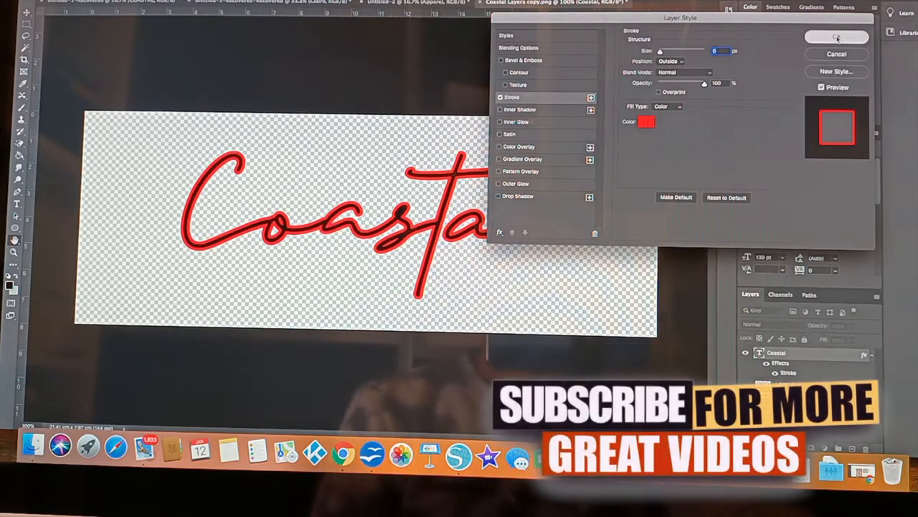
Apply the stroke via OK, then flatten all layers into a single image layer.
{"action": "left_click", "coordinate": [837, 38]}
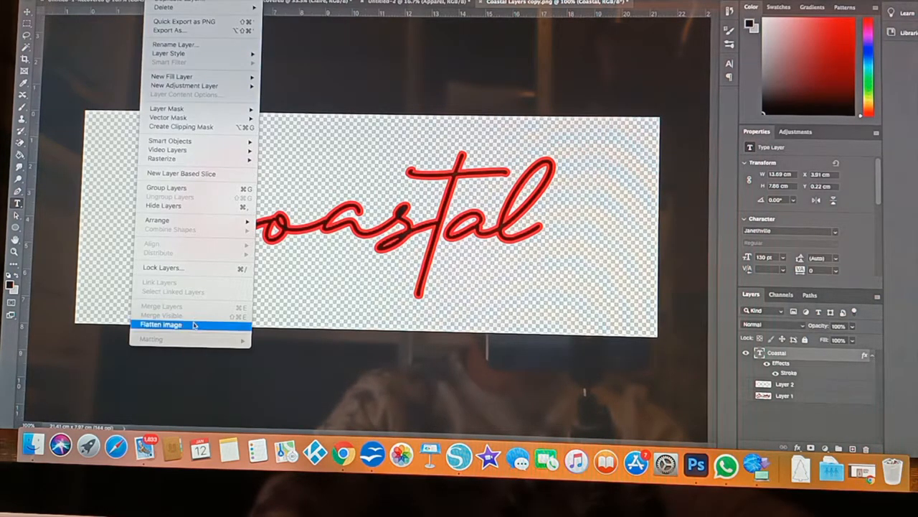
{"action": "left_click", "coordinate": [161, 324]}
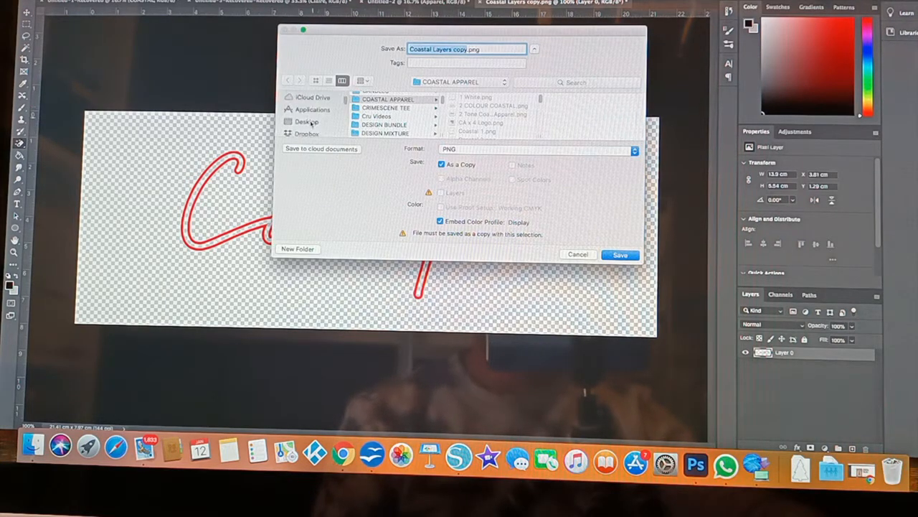
Save the PNG copy, Coastal Layers copy.png, to the Desktop.
{"action": "left_click", "coordinate": [307, 120]}
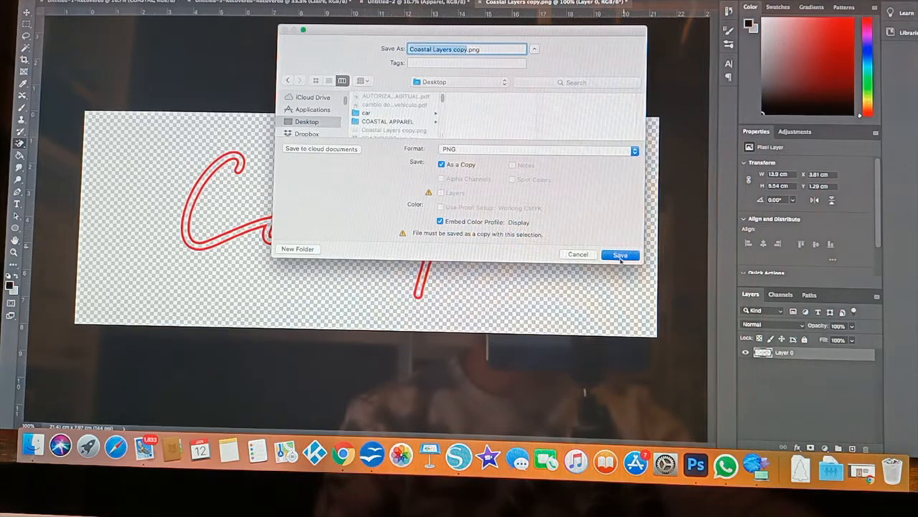
{"action": "left_click", "coordinate": [620, 255]}
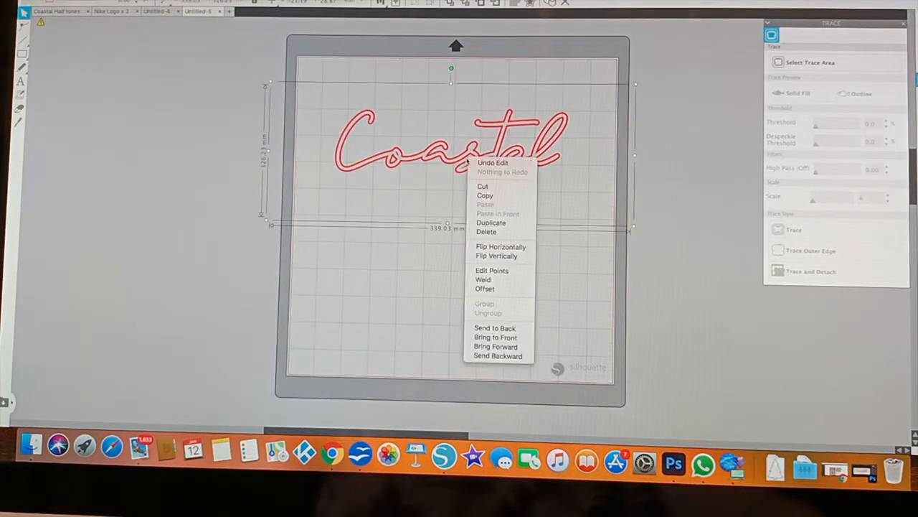
Delete the old design from the mat and drag Coastal Layers copy.png onto it.
{"action": "left_click", "coordinate": [487, 233]}
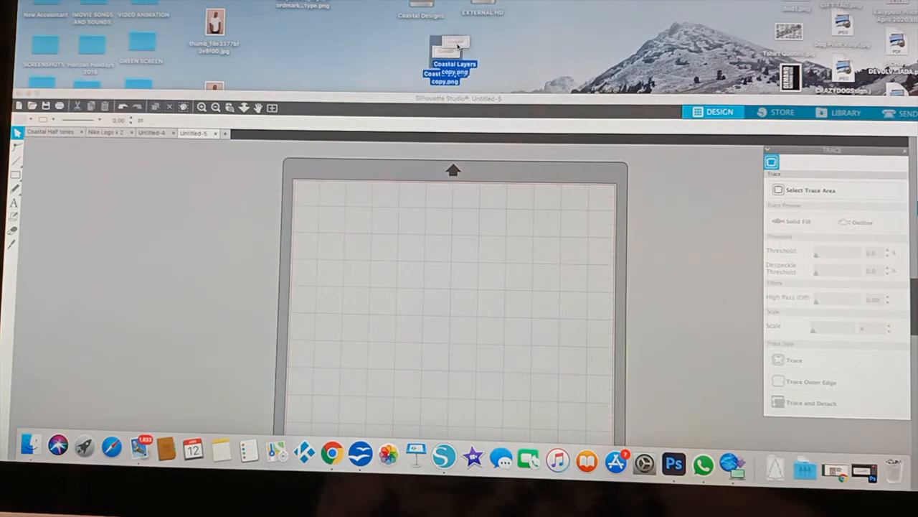
{"action": "left_click_drag", "start_coordinate": [445, 57], "coordinate": [477, 271]}
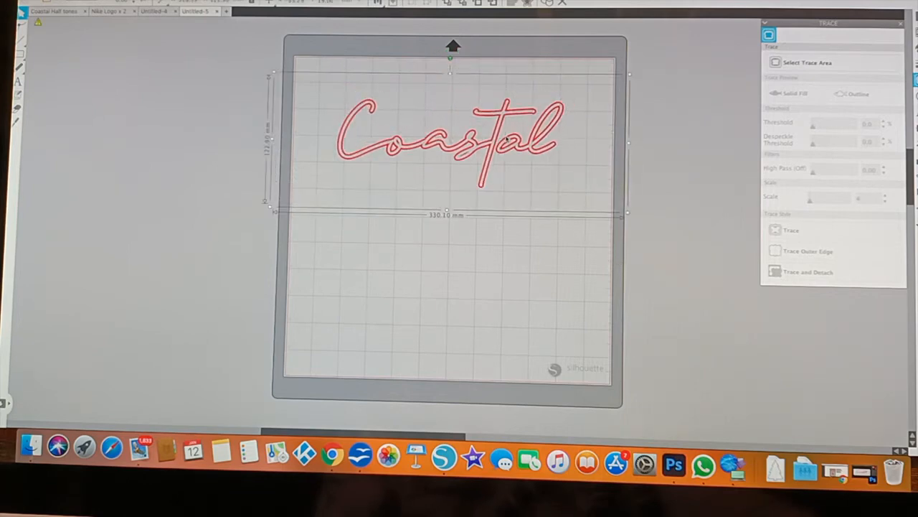
Move the Coastal image to the mat's top-left, mark a trace area around it and trace it.
{"action": "left_click", "coordinate": [552, 284]}
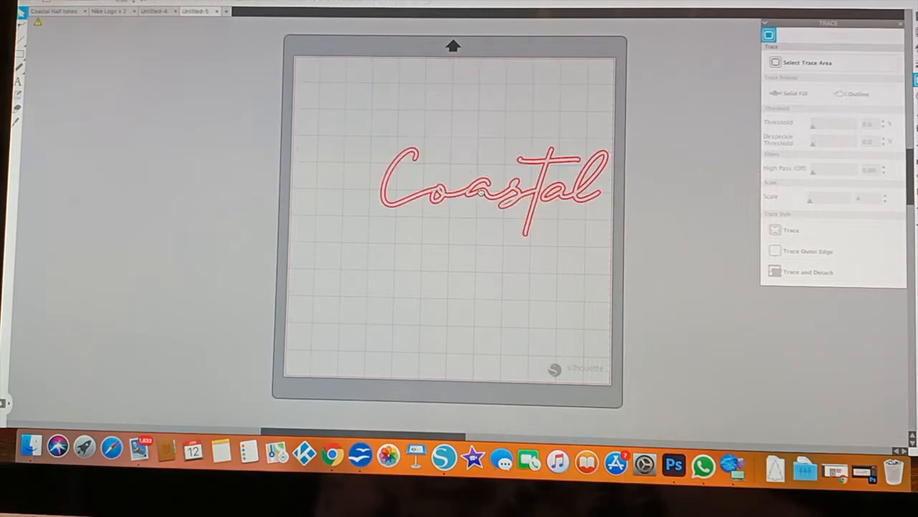
{"action": "left_click_drag", "start_coordinate": [491, 189], "coordinate": [428, 132]}
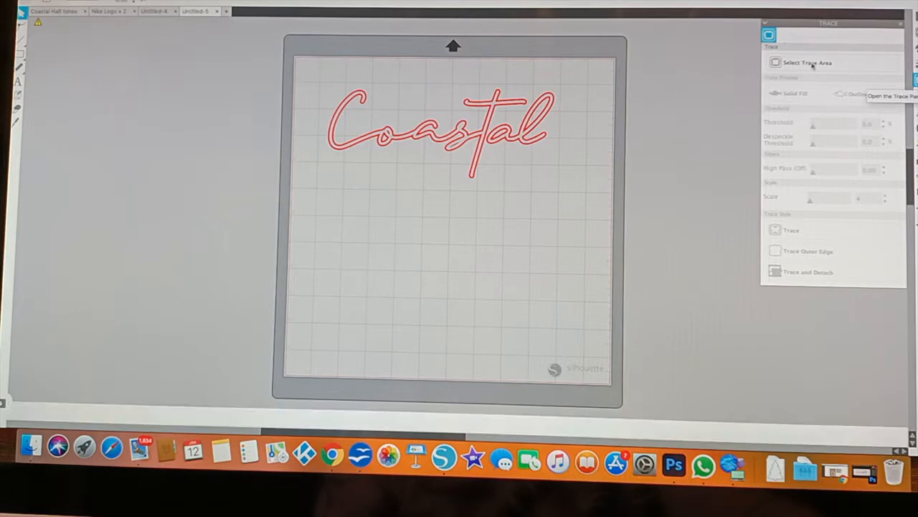
{"action": "left_click", "coordinate": [806, 63]}
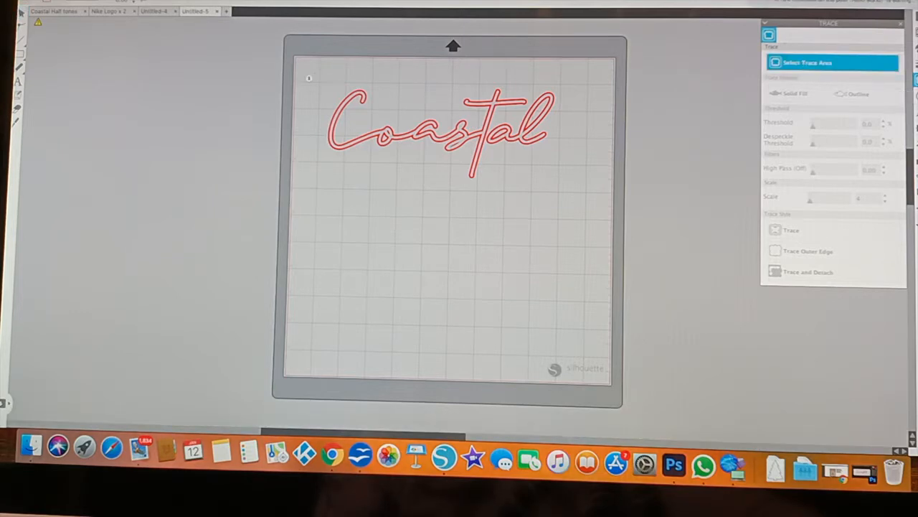
{"action": "left_click_drag", "start_coordinate": [312, 79], "coordinate": [574, 184]}
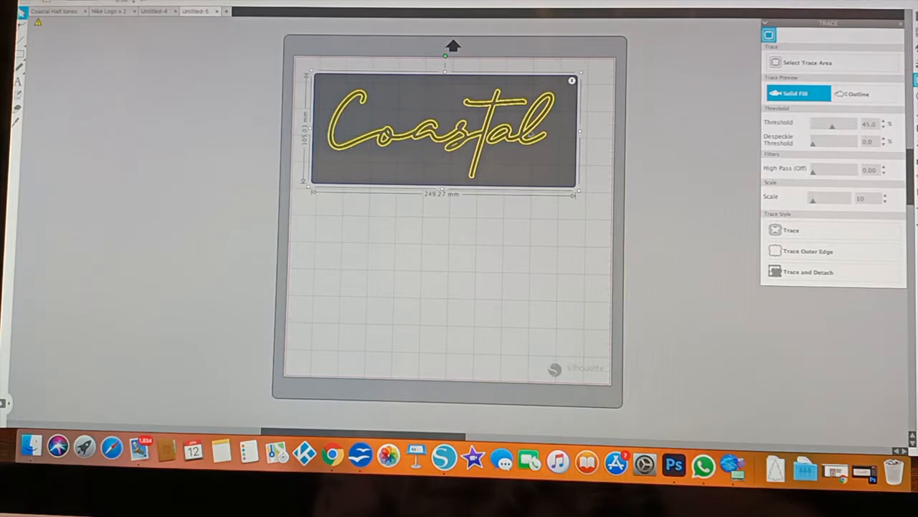
{"action": "mouse_move", "coordinate": [502, 150]}
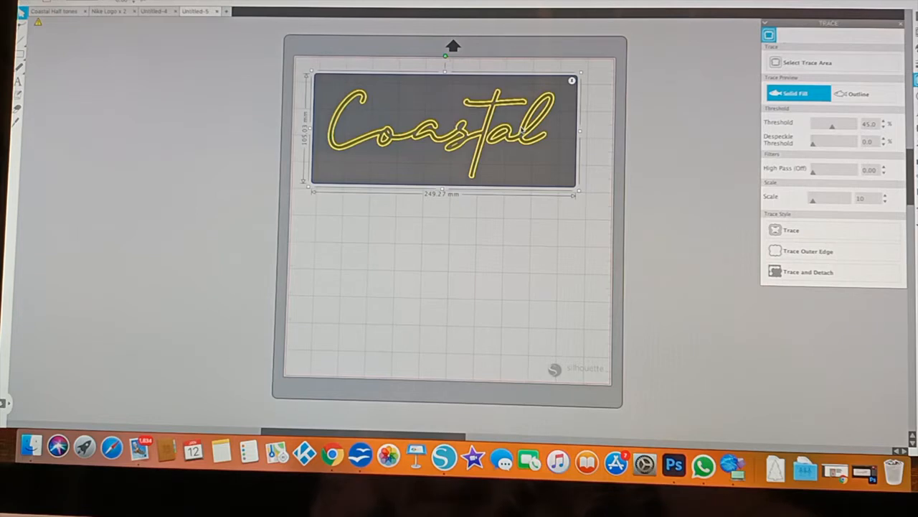
{"action": "left_click", "coordinate": [809, 250]}
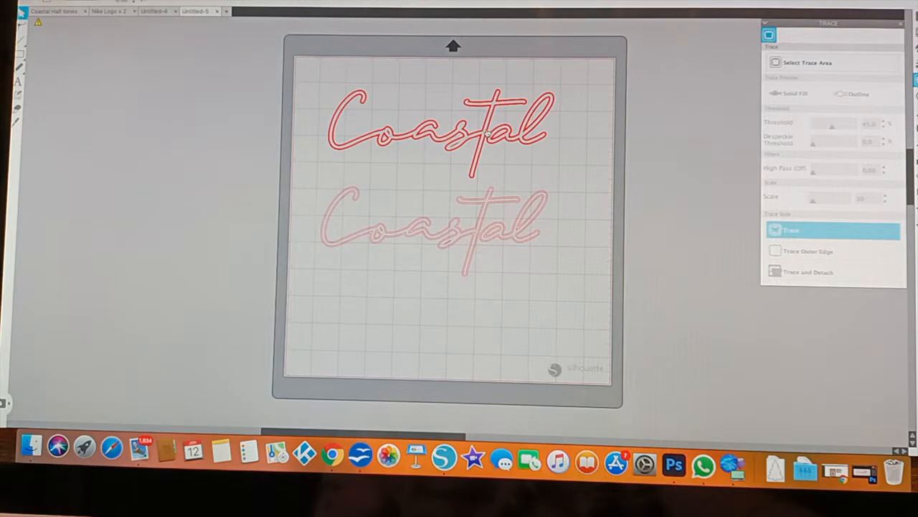
Drag the original Coastal picture off the mat and select the traced cut lines.
{"action": "left_click_drag", "start_coordinate": [431, 132], "coordinate": [136, 107]}
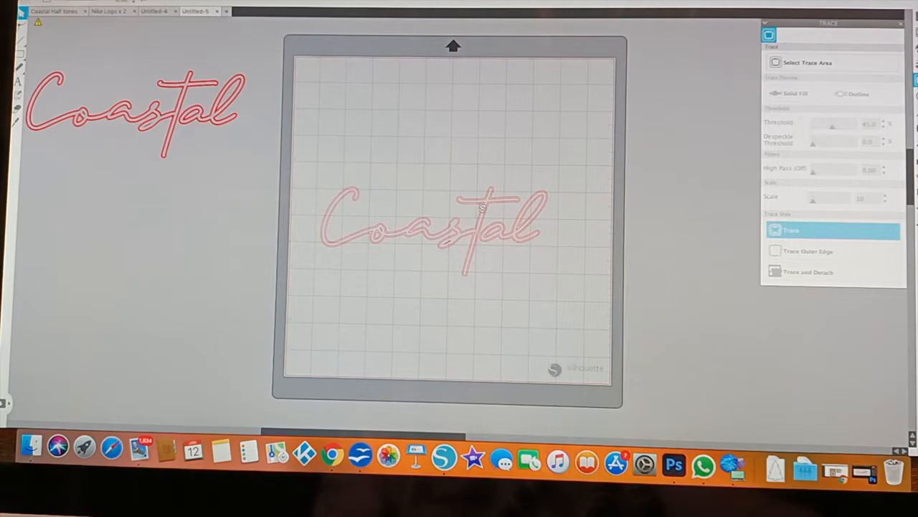
{"action": "left_click_drag", "start_coordinate": [431, 230], "coordinate": [442, 151]}
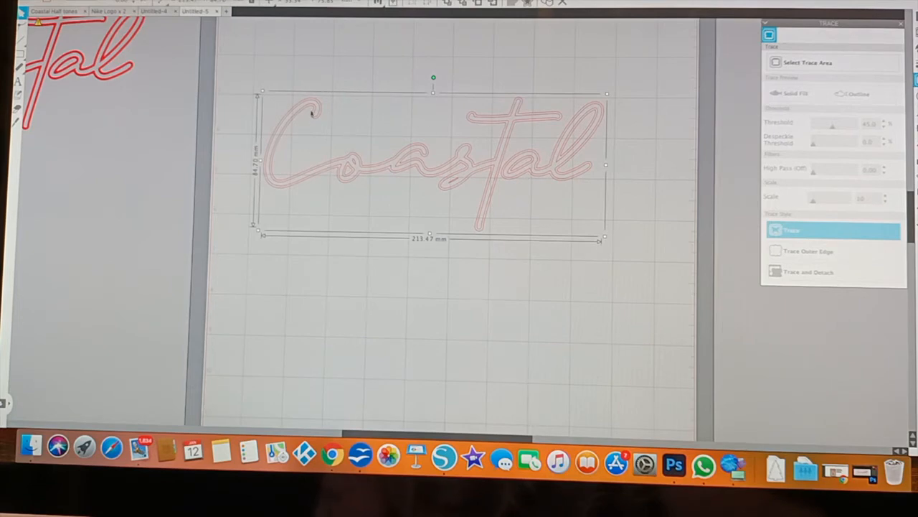
{"action": "mouse_move", "coordinate": [278, 140]}
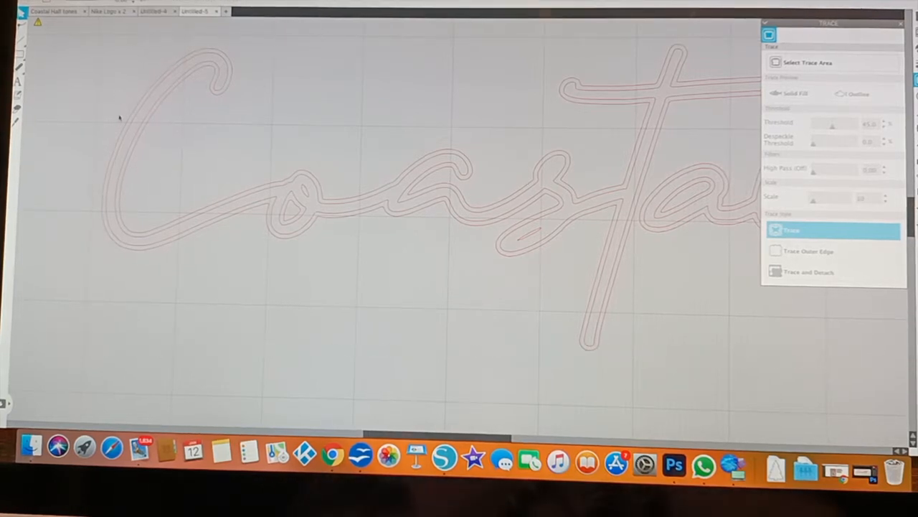
{"action": "mouse_move", "coordinate": [211, 71]}
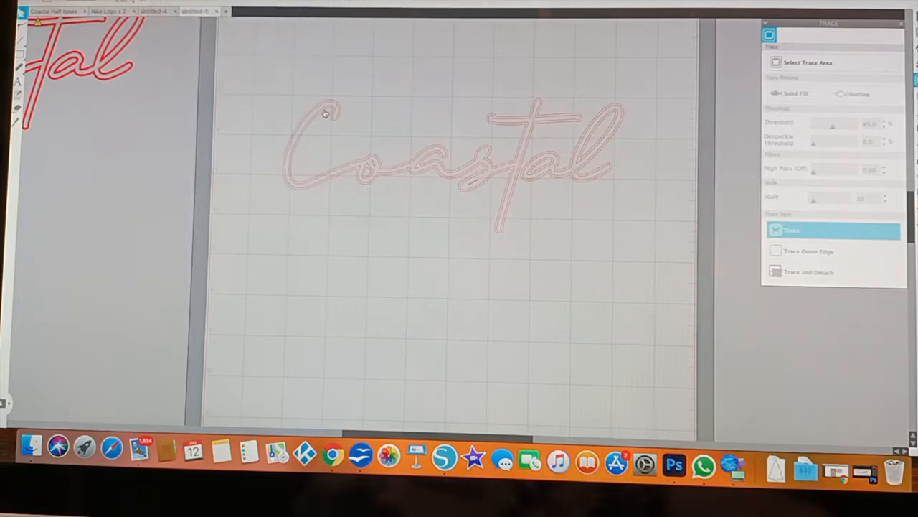
Duplicate the traced Coastal outline via its right-click menu.
{"action": "right_click", "coordinate": [452, 144]}
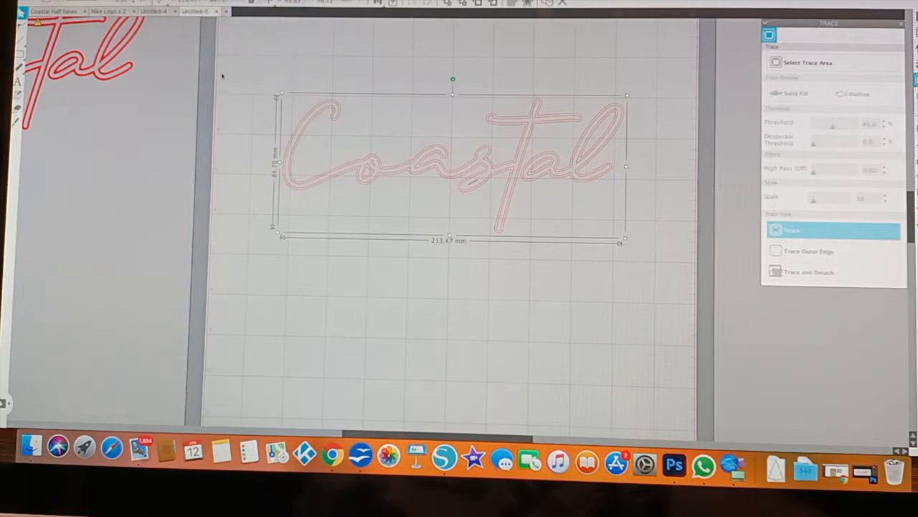
{"action": "left_click", "coordinate": [362, 325]}
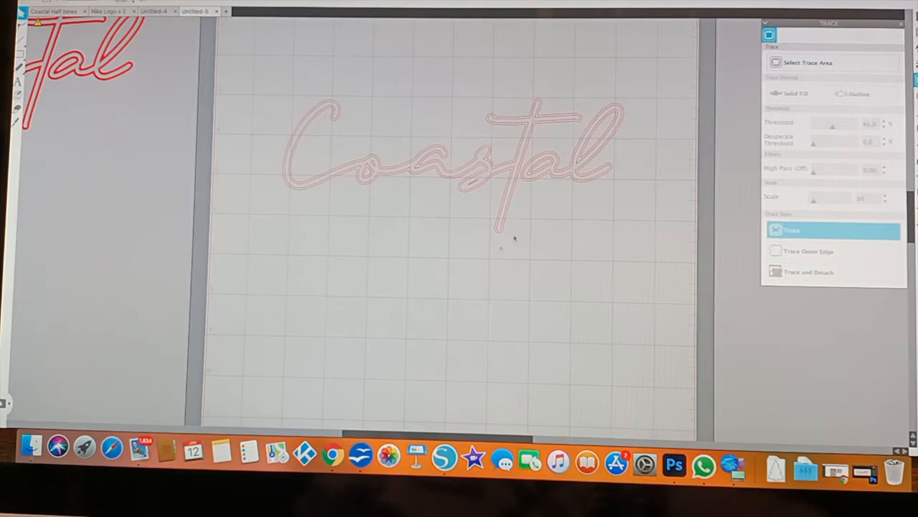
{"action": "mouse_move", "coordinate": [457, 178]}
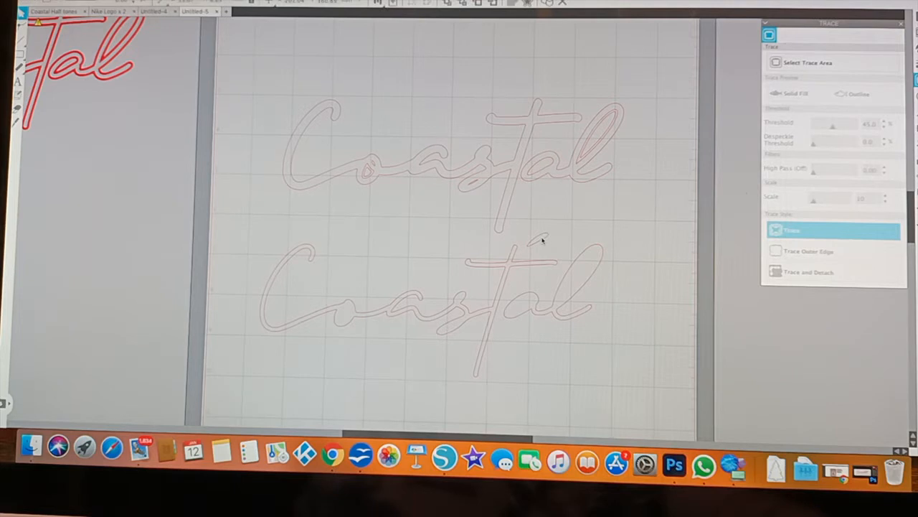
{"action": "mouse_move", "coordinate": [528, 307]}
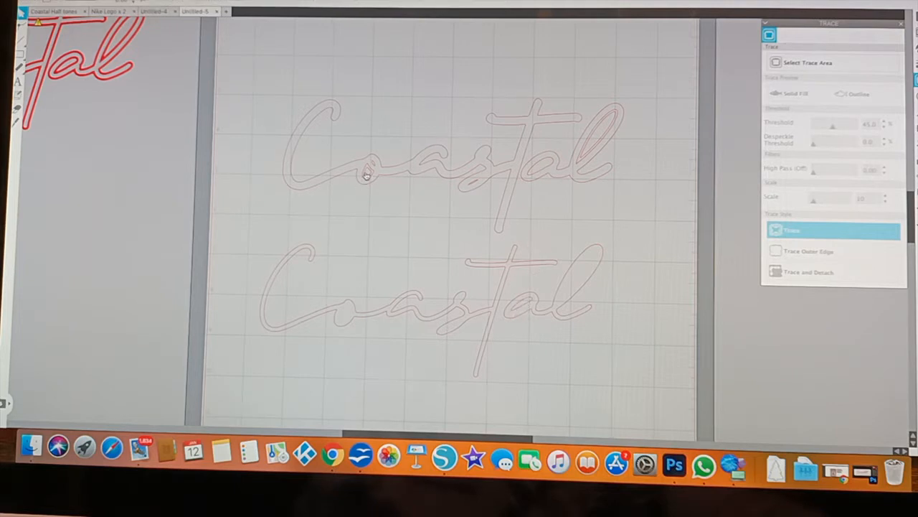
{"action": "mouse_move", "coordinate": [345, 321]}
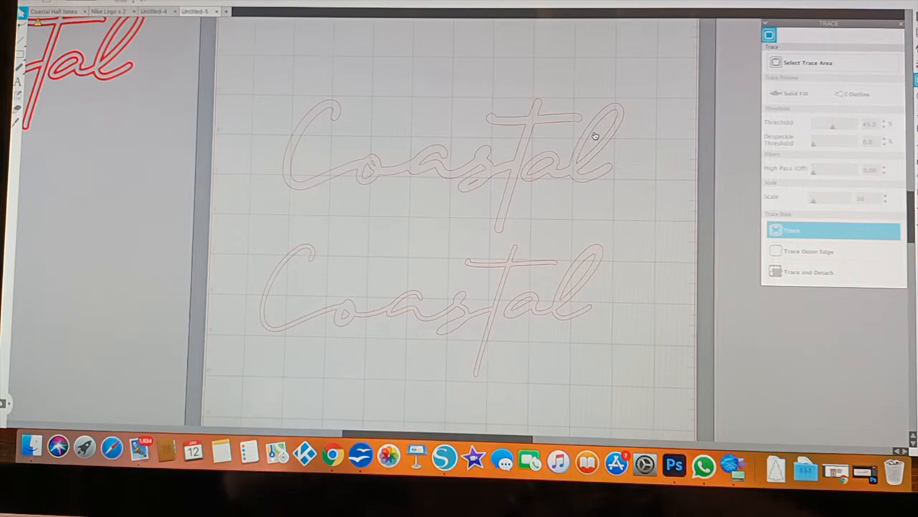
Release the upper Coastal's compound path and resize it by its corner handle.
{"action": "left_click", "coordinate": [596, 137]}
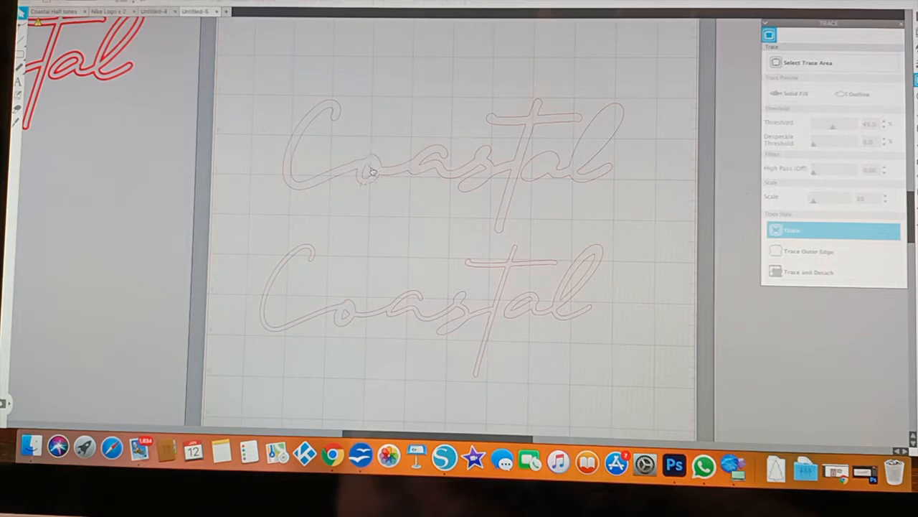
{"action": "mouse_move", "coordinate": [410, 169]}
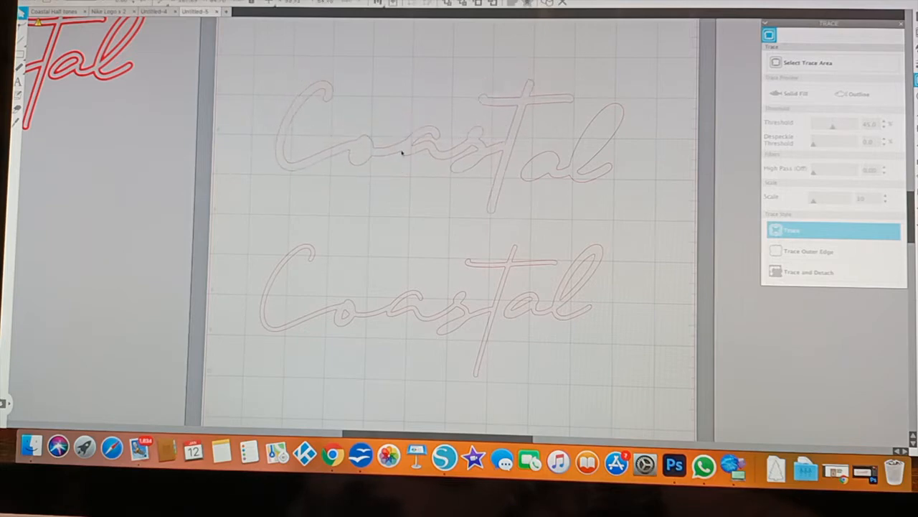
{"action": "right_click", "coordinate": [402, 158]}
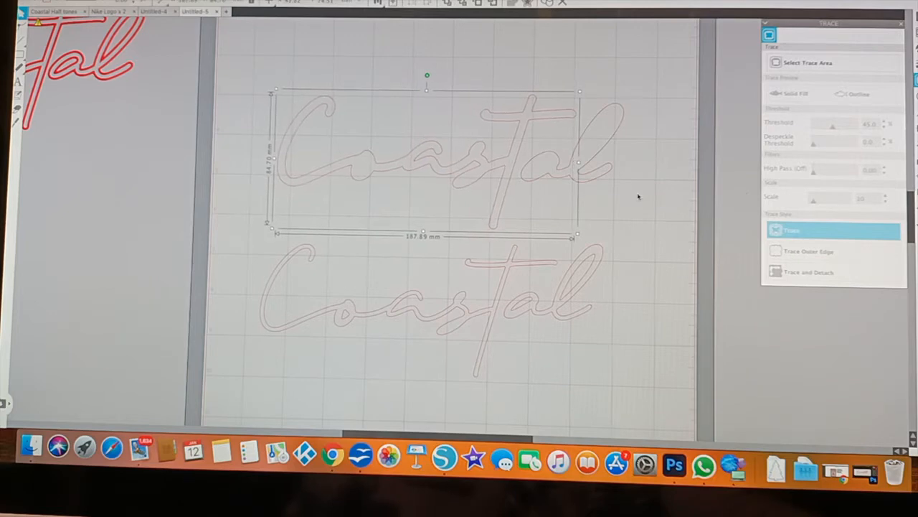
{"action": "left_click_drag", "start_coordinate": [580, 162], "coordinate": [625, 163]}
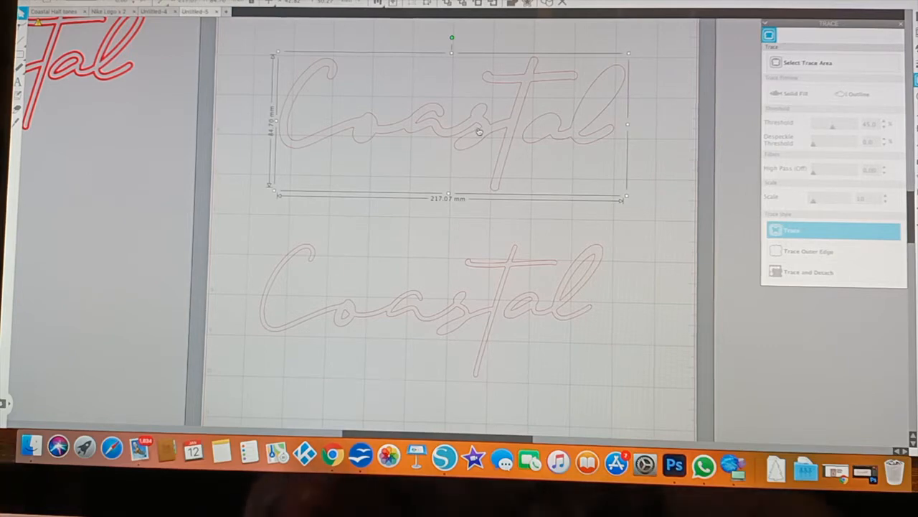
{"action": "mouse_move", "coordinate": [511, 390]}
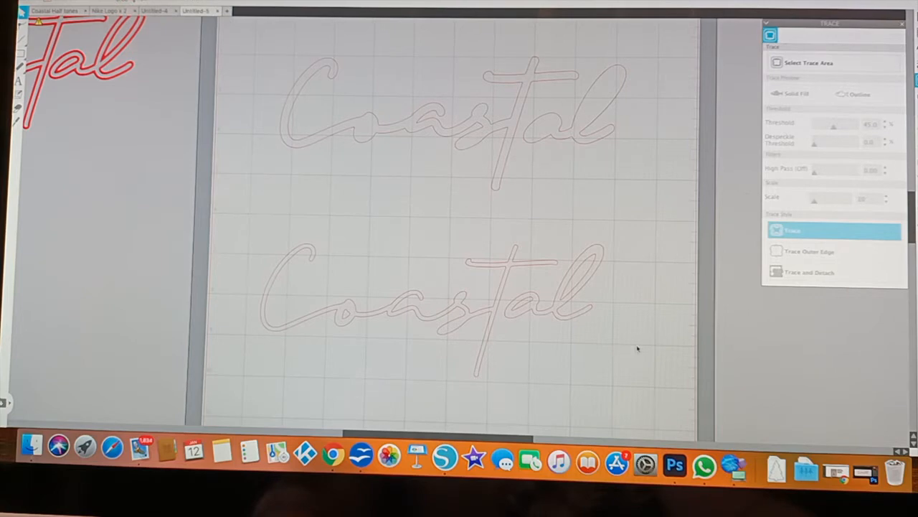
{"action": "left_click", "coordinate": [402, 301]}
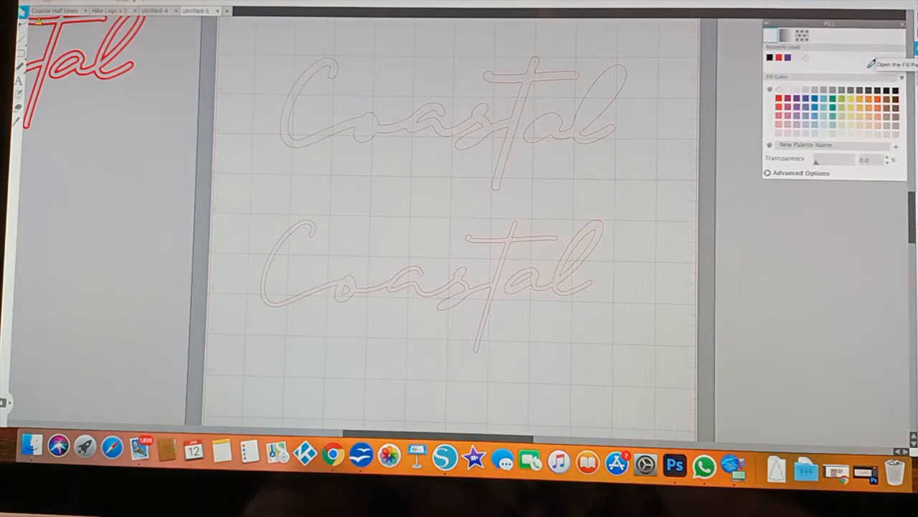
{"action": "mouse_move", "coordinate": [508, 120]}
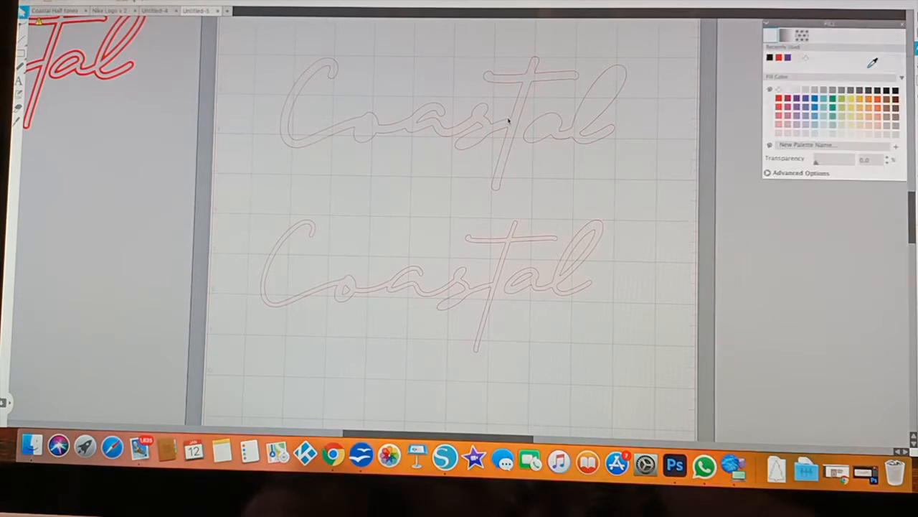
Fill the upper Coastal outline with the red swatch and nudge it downward.
{"action": "left_click", "coordinate": [452, 122]}
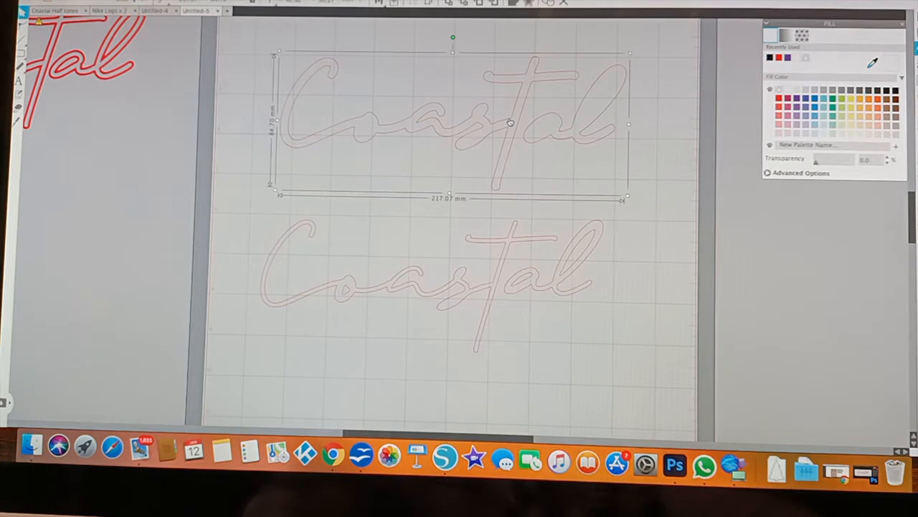
{"action": "mouse_move", "coordinate": [488, 120]}
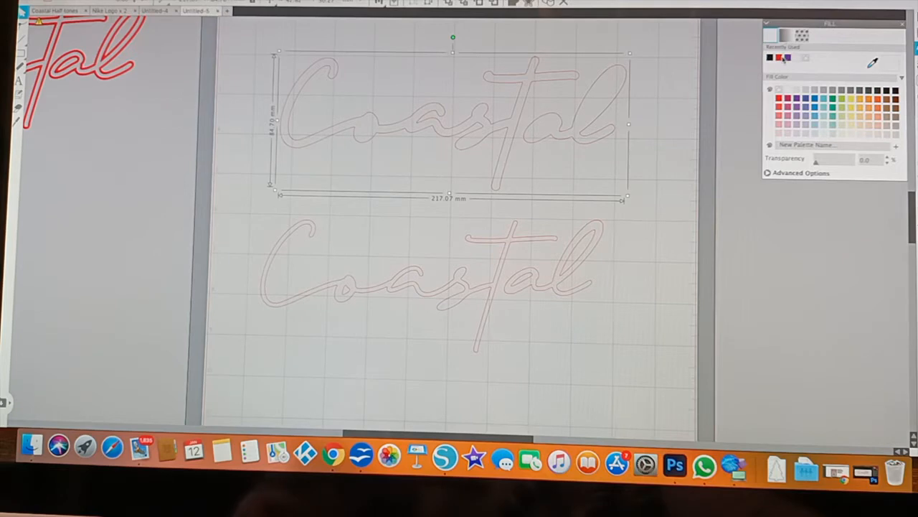
{"action": "left_click", "coordinate": [770, 57]}
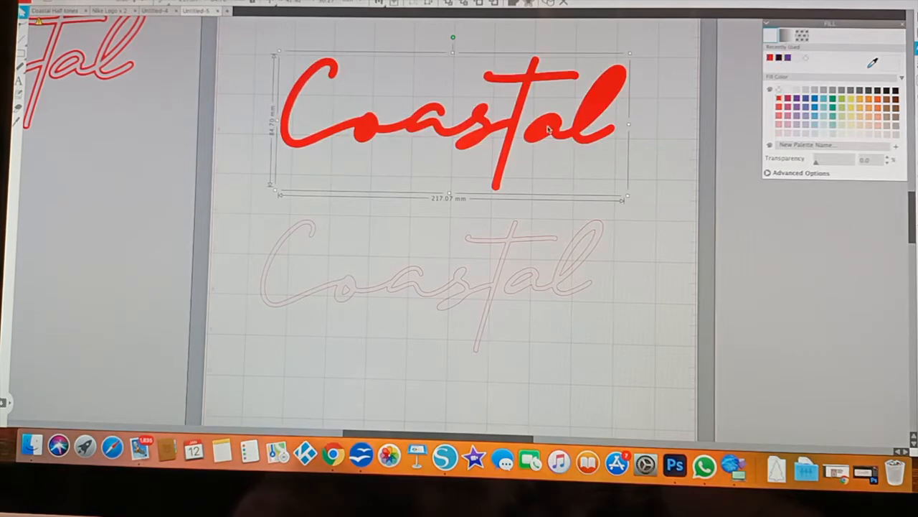
{"action": "left_click_drag", "start_coordinate": [452, 126], "coordinate": [452, 169]}
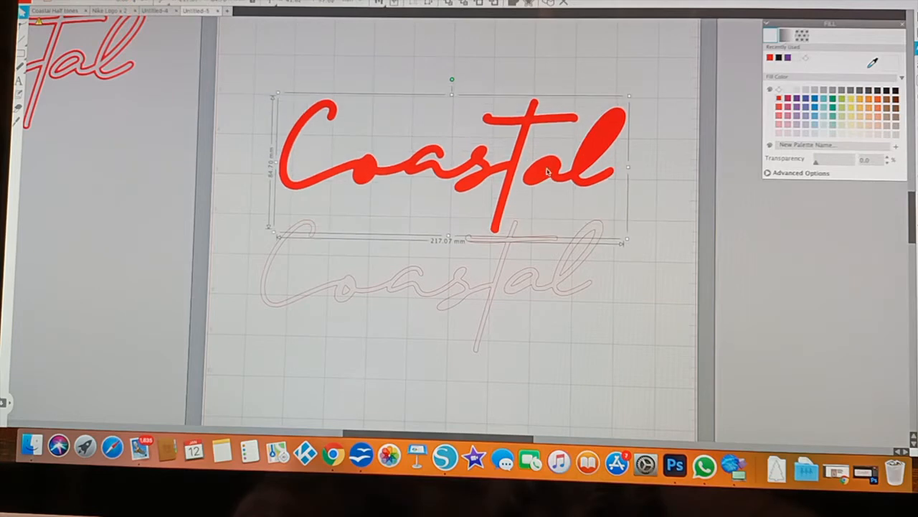
{"action": "mouse_move", "coordinate": [553, 169]}
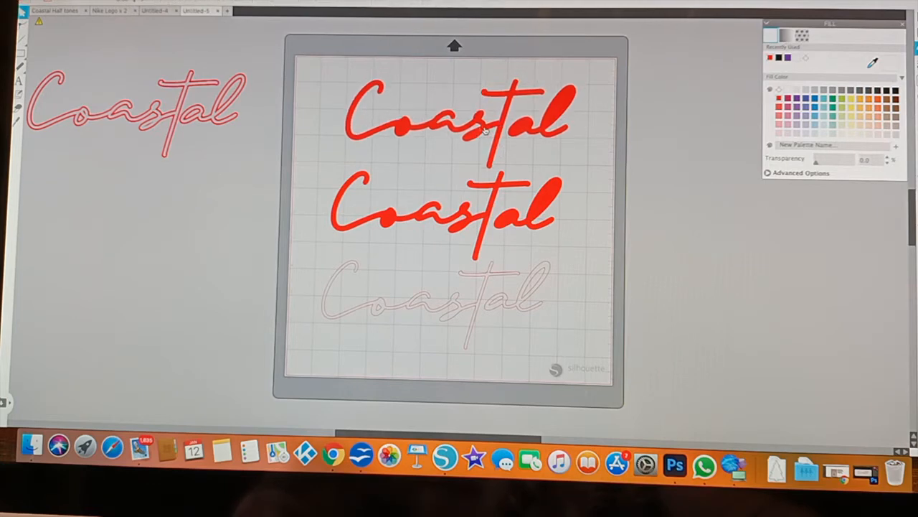
Select the top red-filled Coastal copy.
{"action": "left_click", "coordinate": [456, 122]}
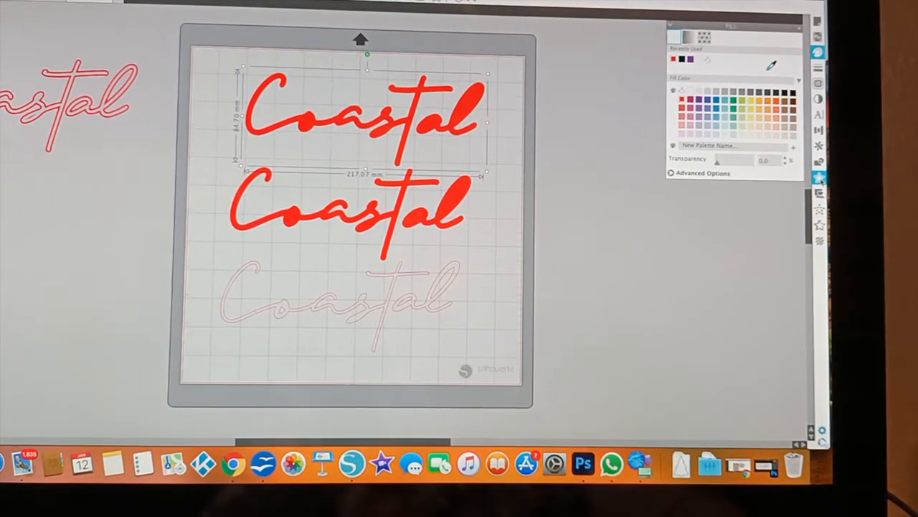
Add a default 2.00 mm offset outline around the red Coastal lettering.
{"action": "left_click", "coordinate": [821, 178]}
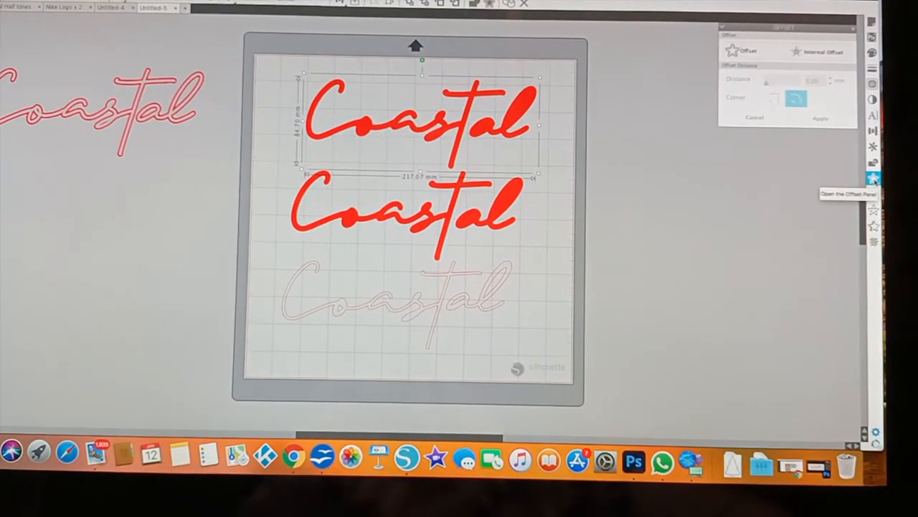
{"action": "left_click", "coordinate": [749, 52]}
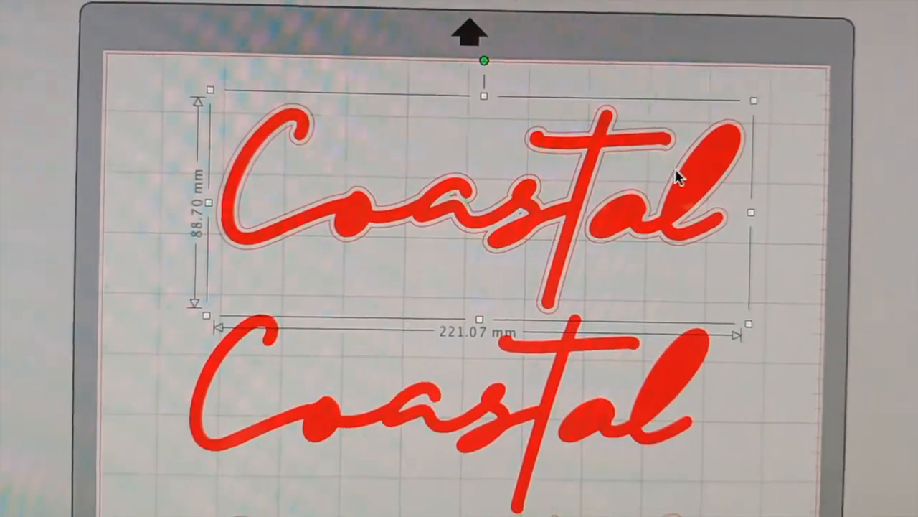
{"action": "left_click", "coordinate": [685, 303]}
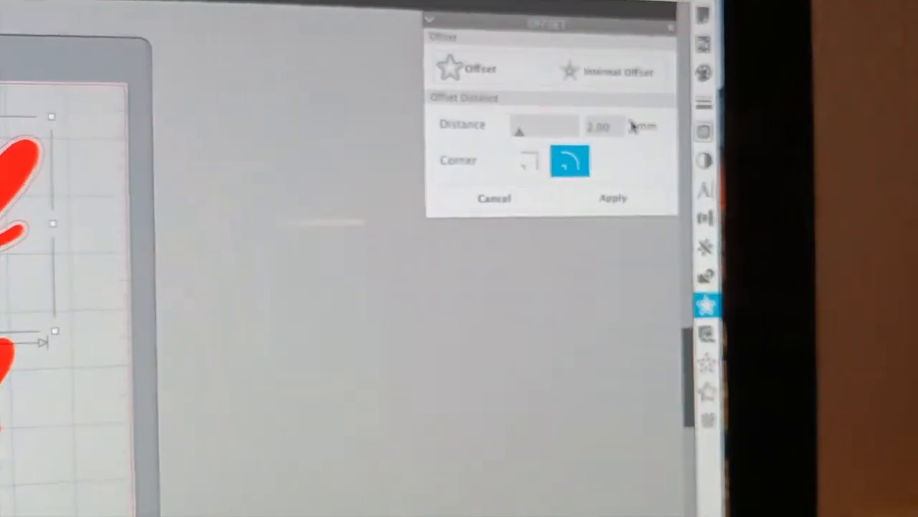
Widen the offset distance to about 2.7 mm and apply the outline.
{"action": "left_click", "coordinate": [637, 137]}
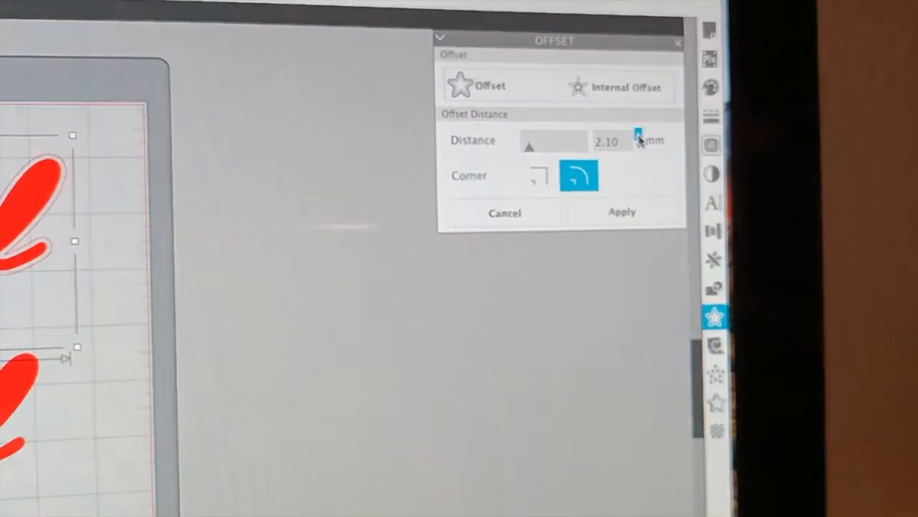
{"action": "left_click", "coordinate": [637, 135]}
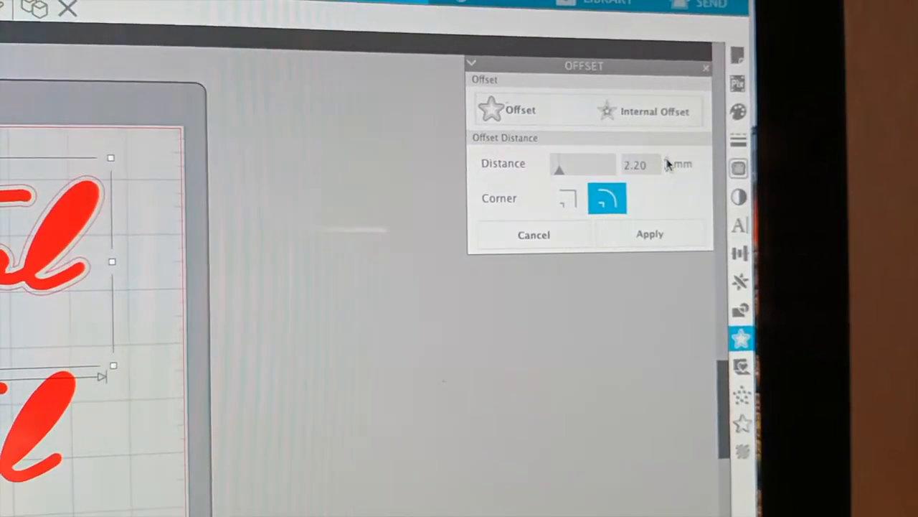
{"action": "left_click", "coordinate": [668, 164]}
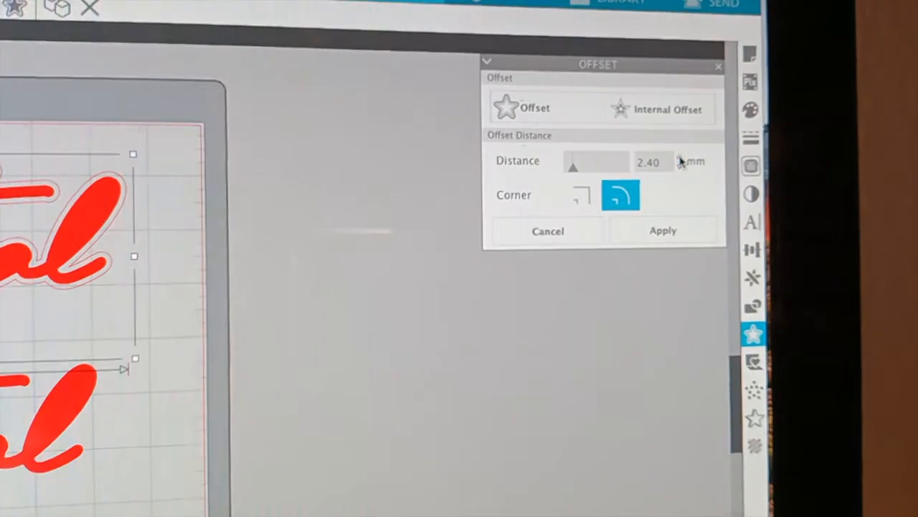
{"action": "left_click", "coordinate": [683, 156]}
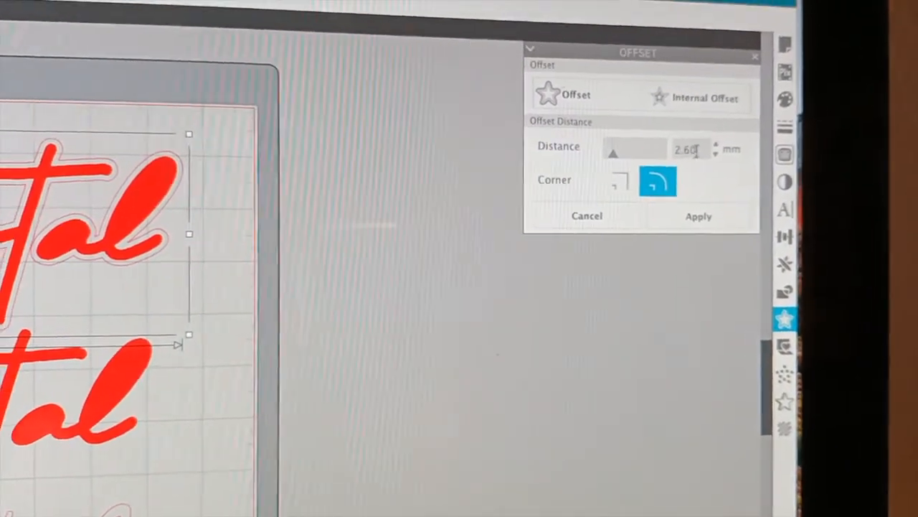
{"action": "left_click", "coordinate": [717, 145]}
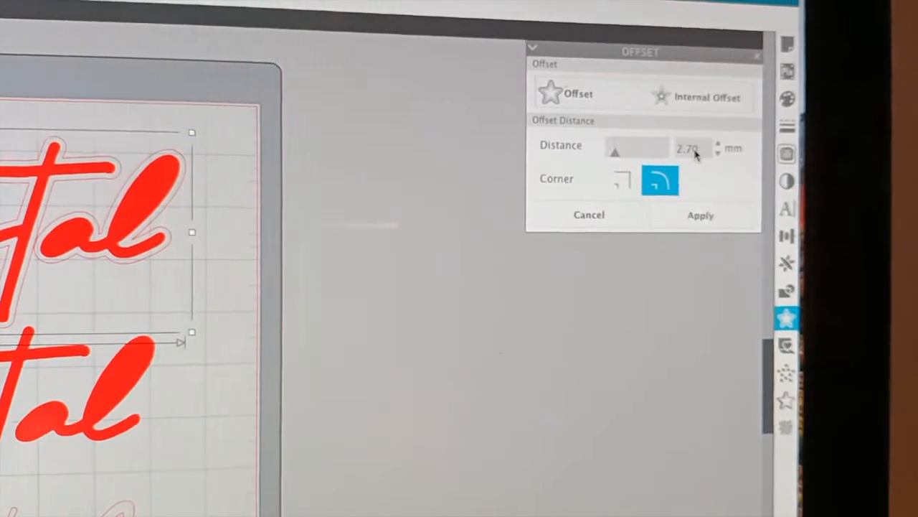
{"action": "left_click", "coordinate": [717, 146]}
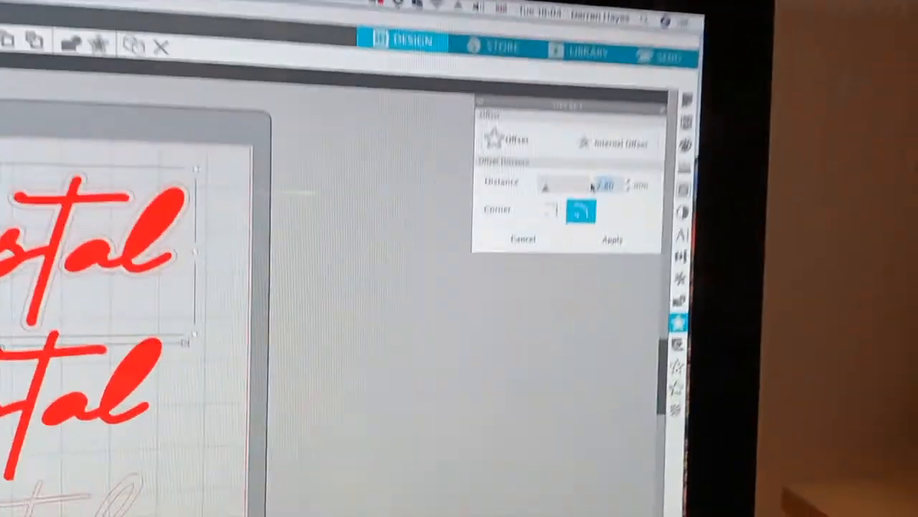
{"action": "left_click", "coordinate": [611, 238]}
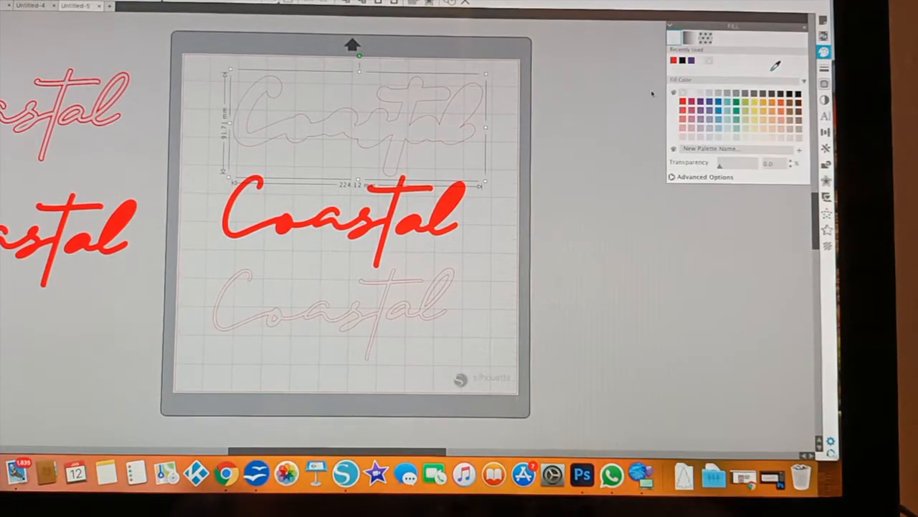
{"action": "mouse_move", "coordinate": [531, 227]}
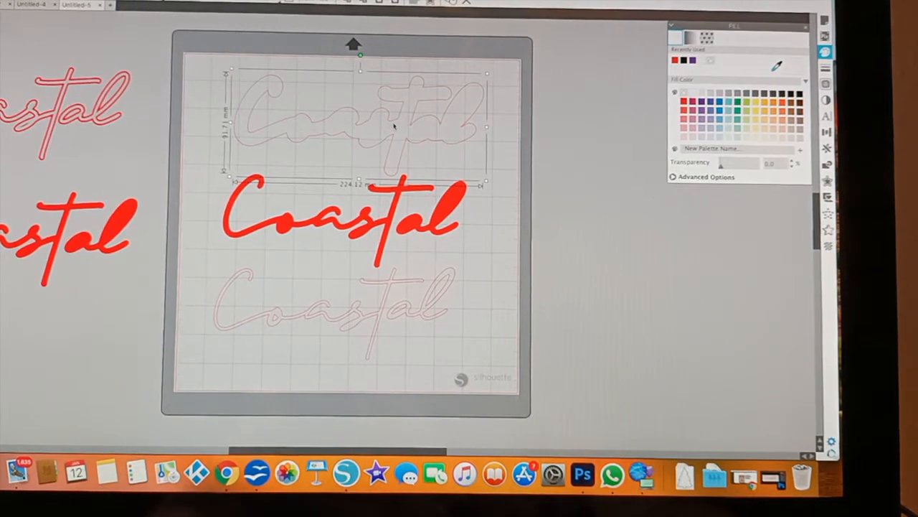
Fill the offset outline black so the red Coastal sits on a black border.
{"action": "left_click", "coordinate": [683, 61]}
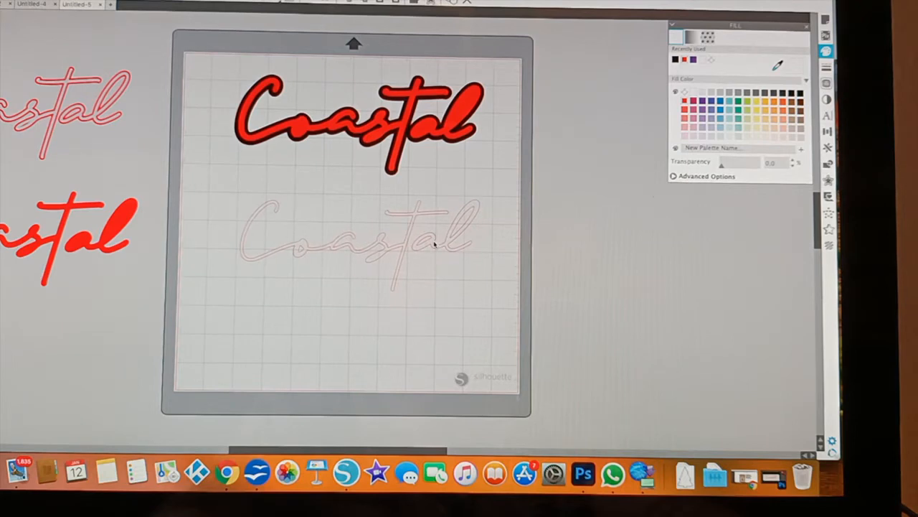
{"action": "left_click", "coordinate": [358, 241]}
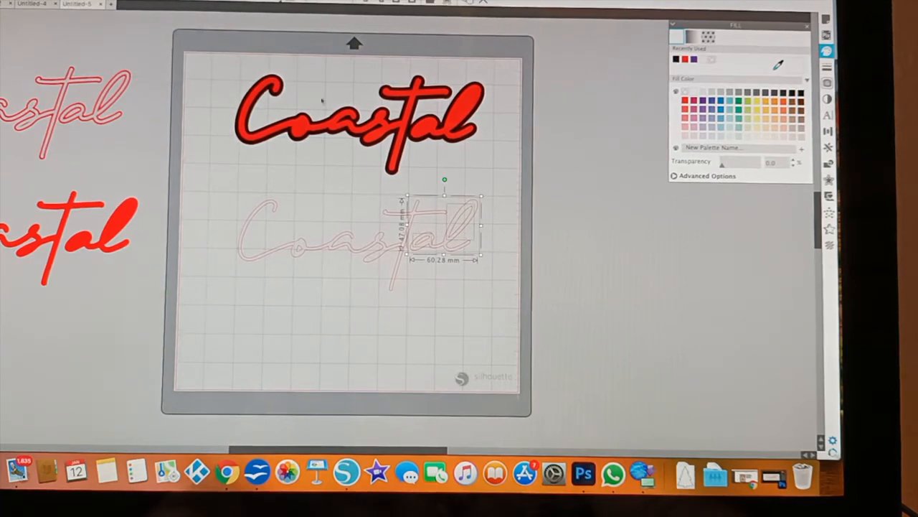
{"action": "left_click", "coordinate": [32, 3]}
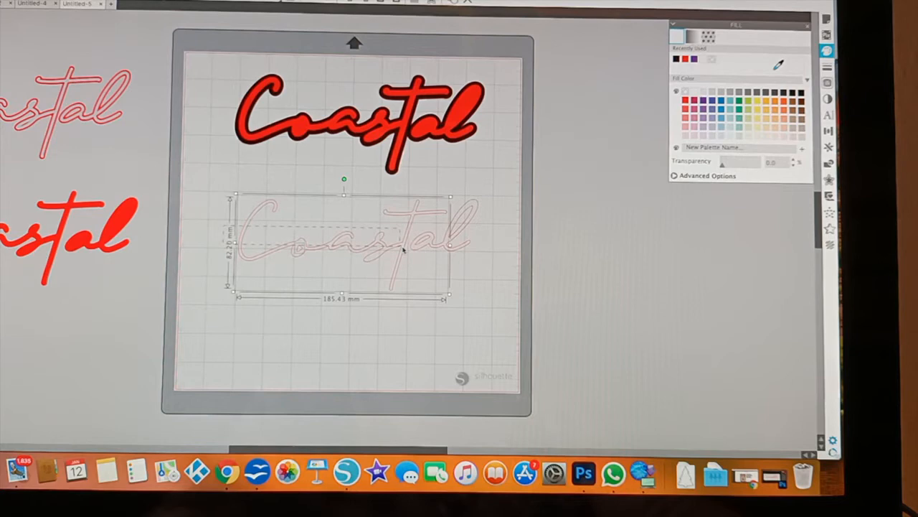
{"action": "left_click", "coordinate": [91, 5]}
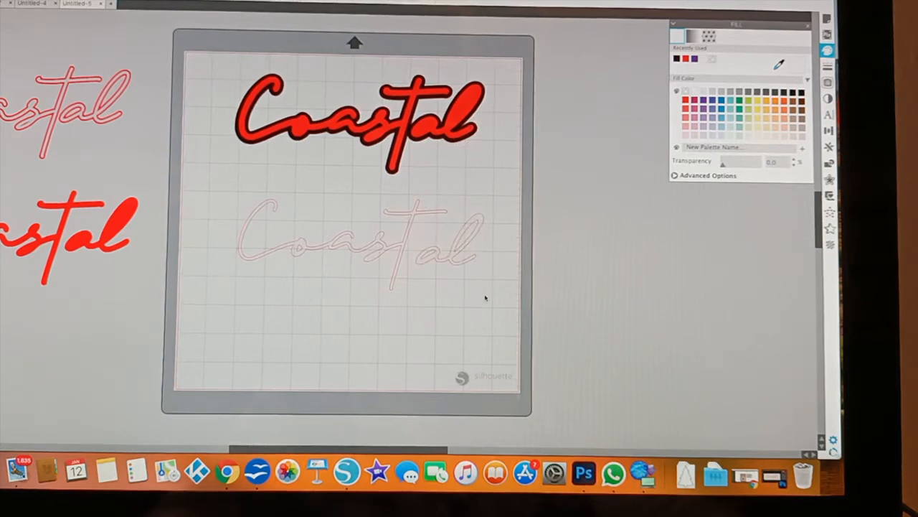
{"action": "left_click", "coordinate": [359, 243]}
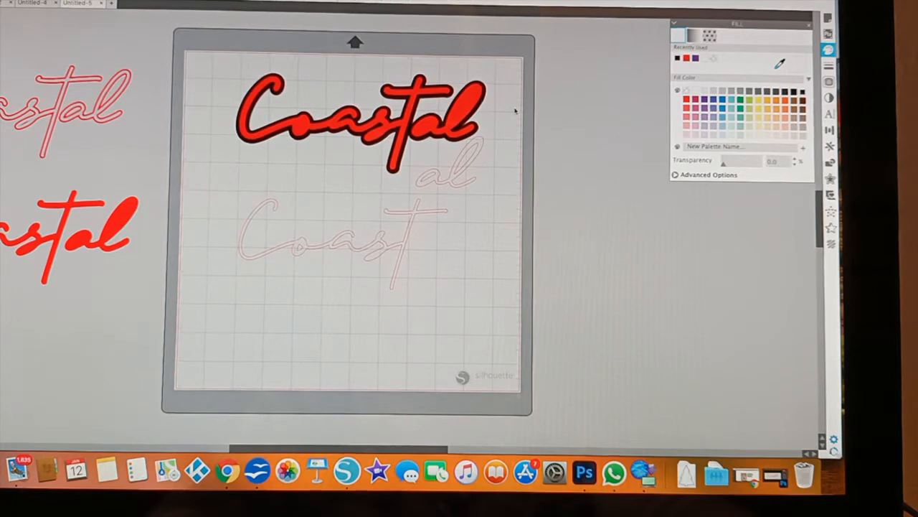
{"action": "left_click", "coordinate": [358, 126]}
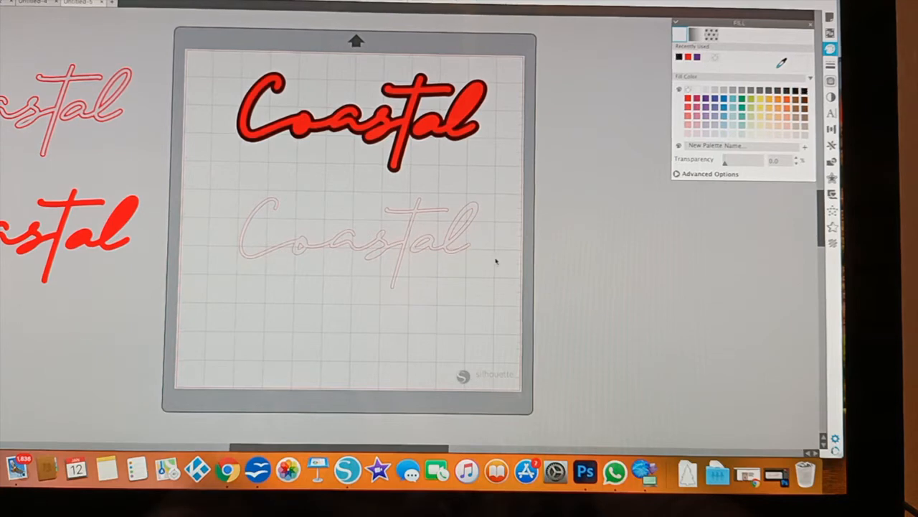
Fill the faint Coastal white and lay it over the red and black layers.
{"action": "left_click", "coordinate": [356, 241]}
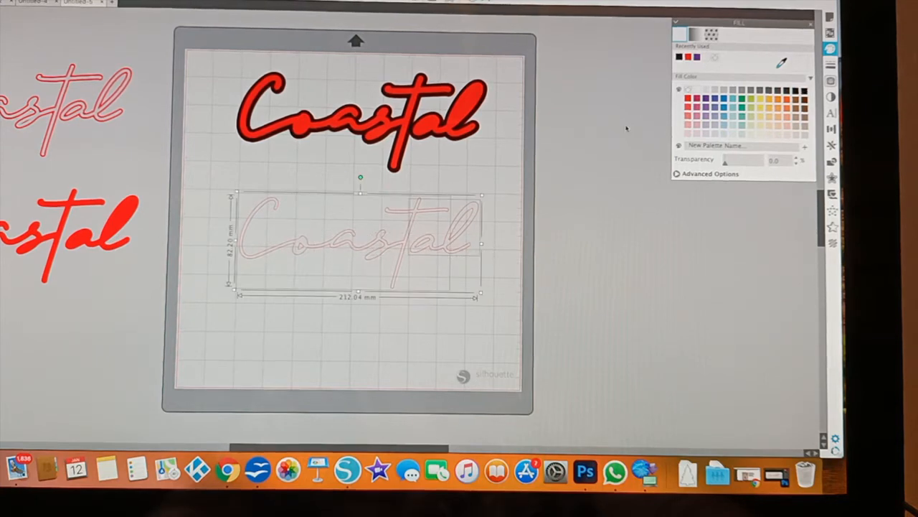
{"action": "left_click", "coordinate": [714, 58]}
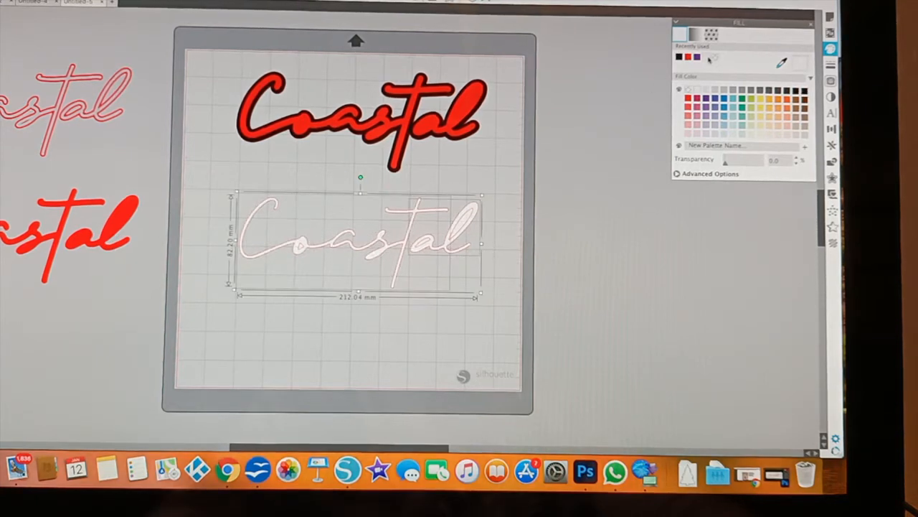
{"action": "left_click", "coordinate": [453, 328]}
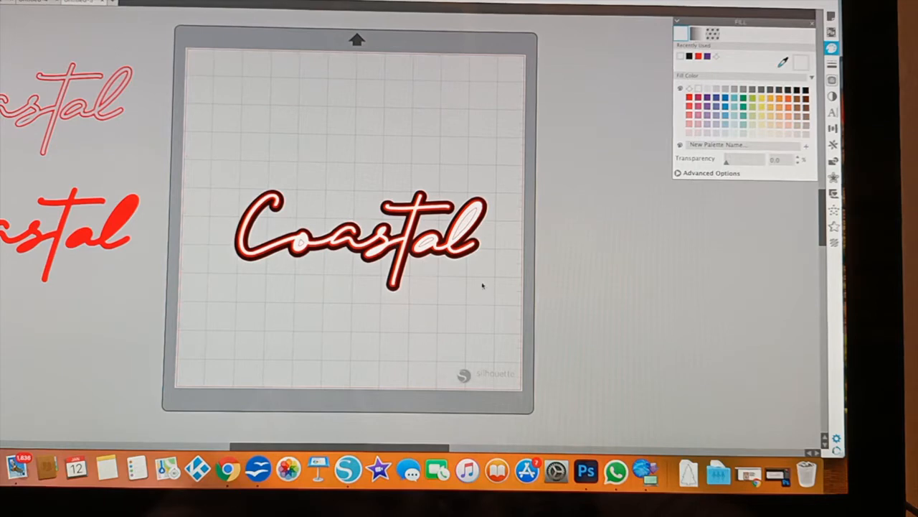
{"action": "left_click", "coordinate": [359, 241]}
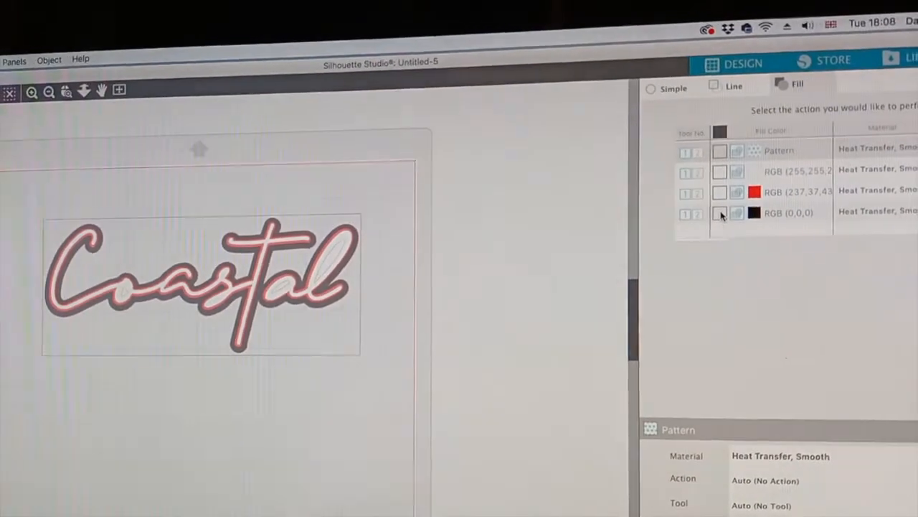
Tick only the RGB (0,0,0) row so just the black layer is cut.
{"action": "left_click", "coordinate": [721, 212]}
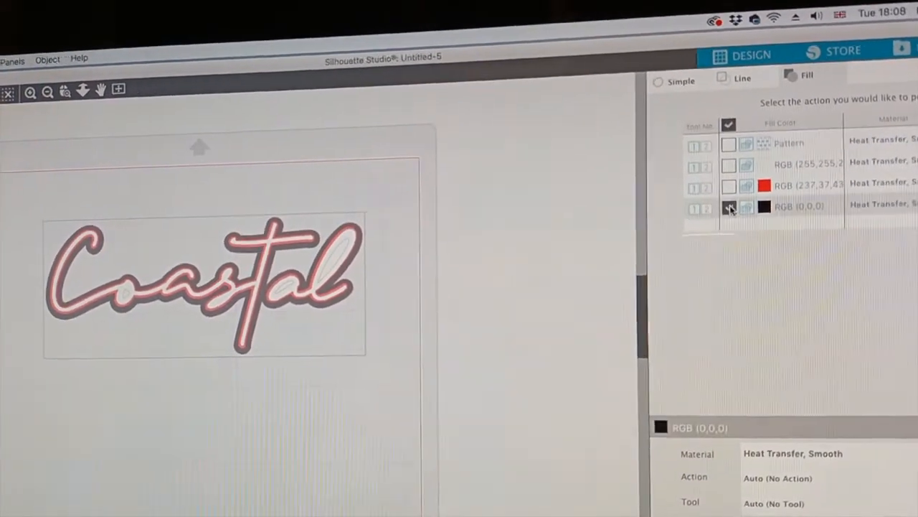